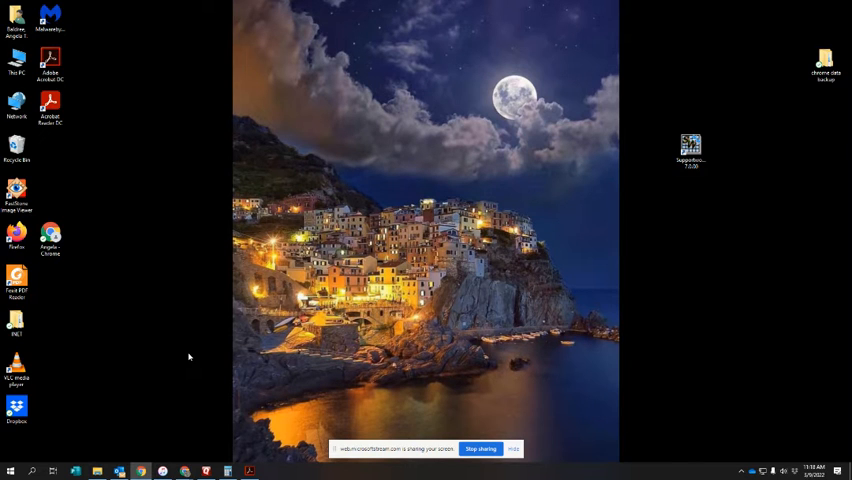
{"action": "mouse_move", "coordinate": [165, 297]}
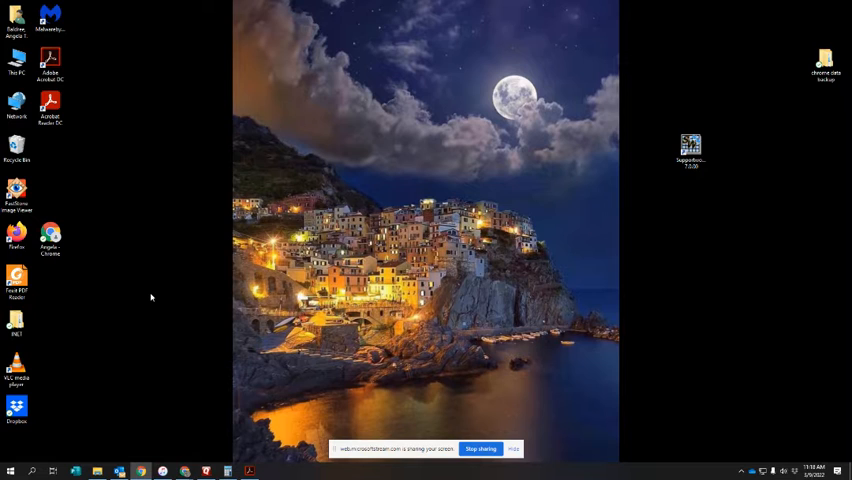
{"action": "mouse_move", "coordinate": [706, 190]}
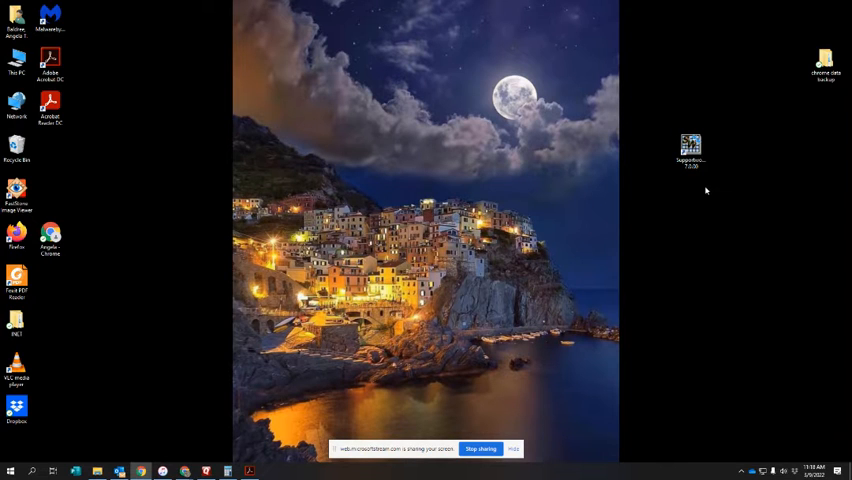
Launch SupportWorks 7.0 from its desktop icon.
{"action": "left_click", "coordinate": [690, 145]}
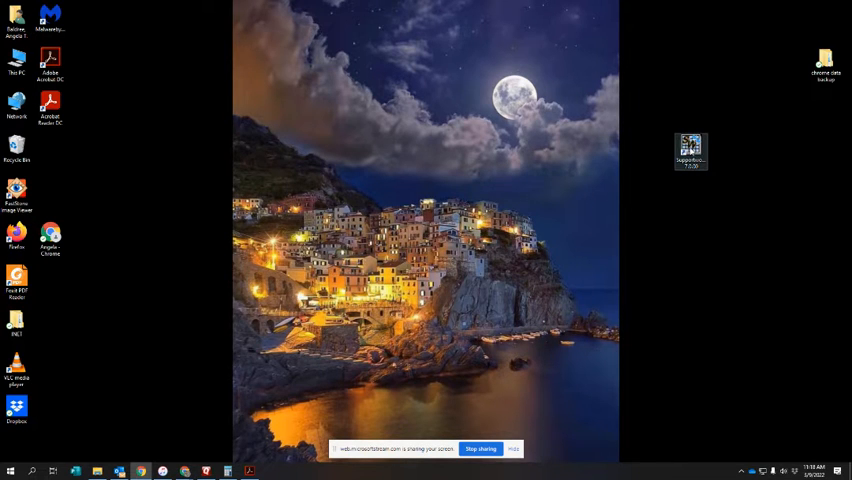
{"action": "double_click", "coordinate": [690, 147]}
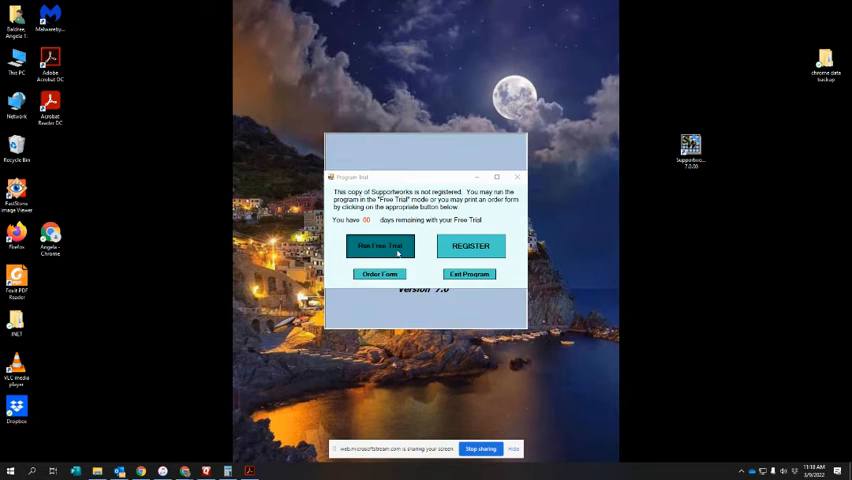
Run SupportWorks as a free trial and open a new blank worksheet.
{"action": "left_click", "coordinate": [379, 246]}
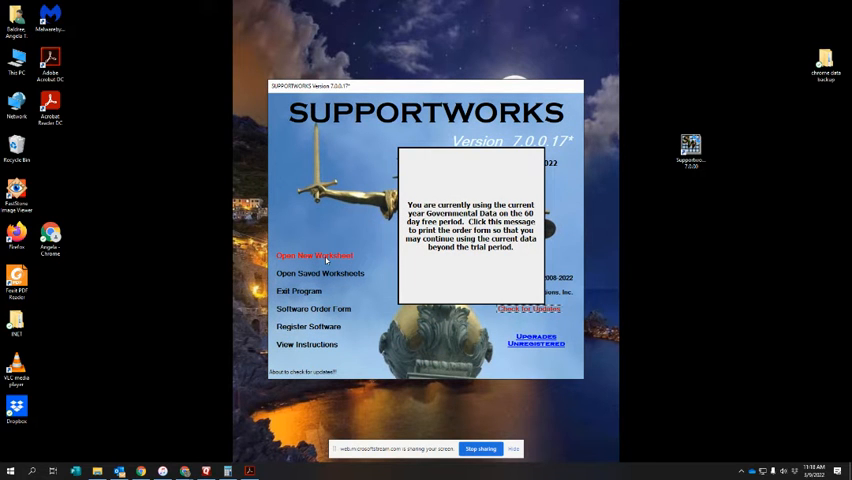
{"action": "left_click", "coordinate": [314, 255]}
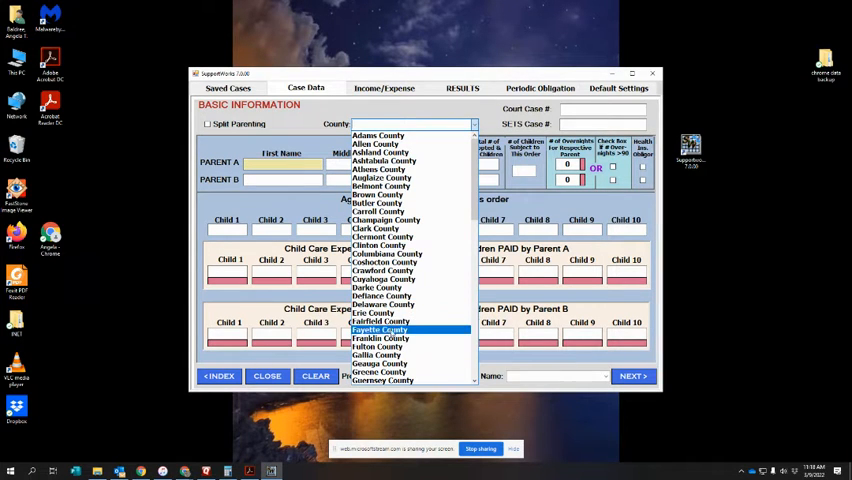
Enter Franklin County, case Juv 22-01, both parents, children aged 10 and 8, and $100 child care.
{"action": "left_click", "coordinate": [381, 338]}
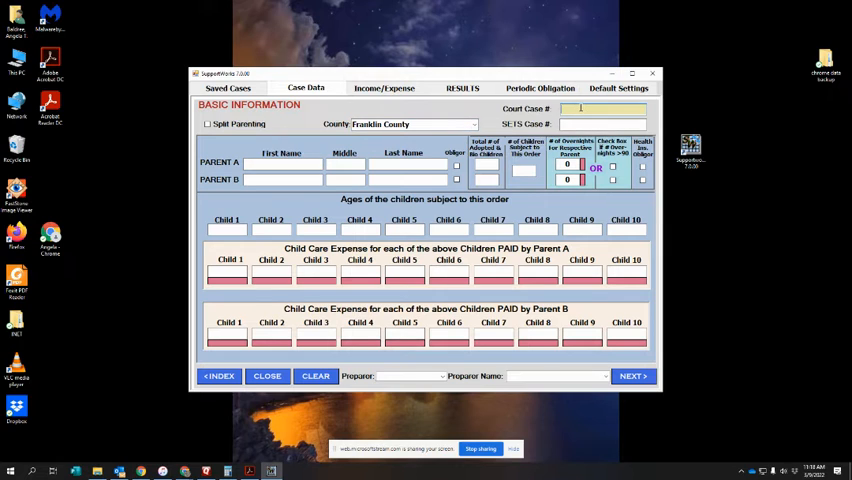
{"action": "type", "text": "Juv 22-01"}
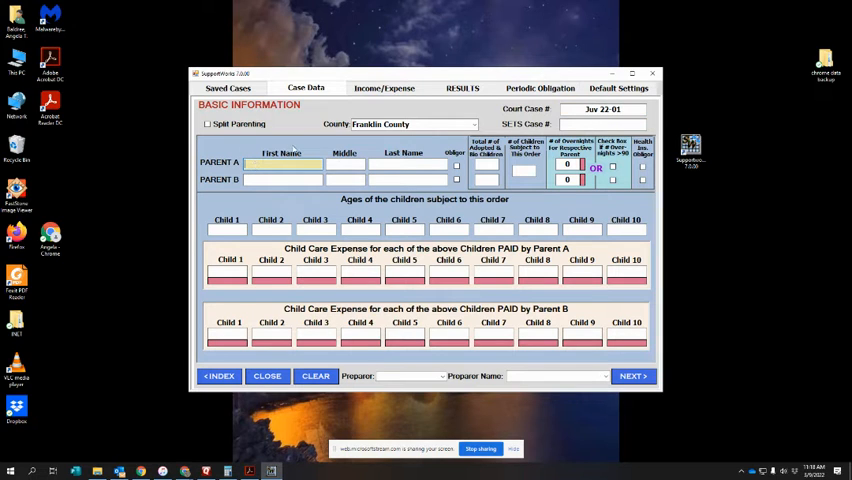
{"action": "type", "text": "Michael"}
{"action": "left_click", "coordinate": [408, 163]}
{"action": "type", "text": "Jones"}
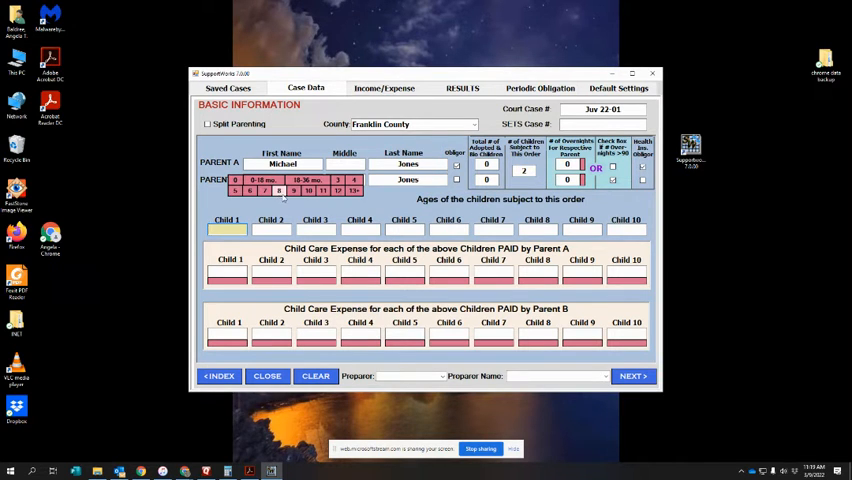
{"action": "type", "text": "10"}
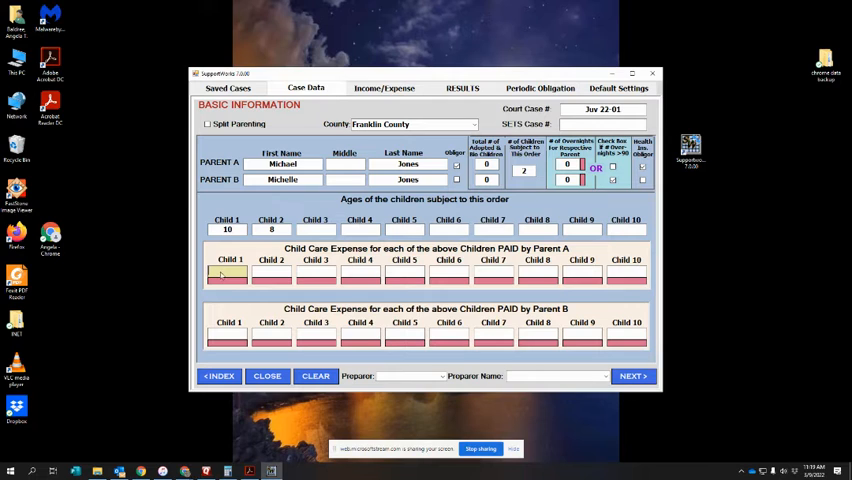
{"action": "type", "text": "$100.00"}
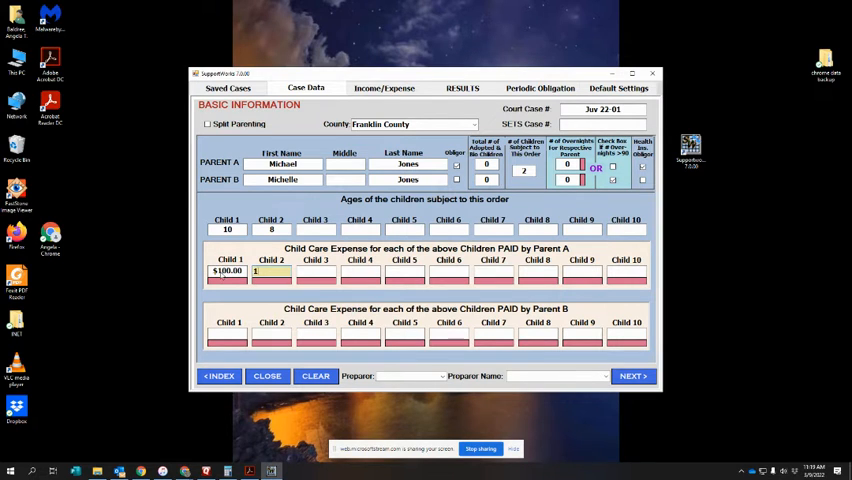
{"action": "type", "text": "100"}
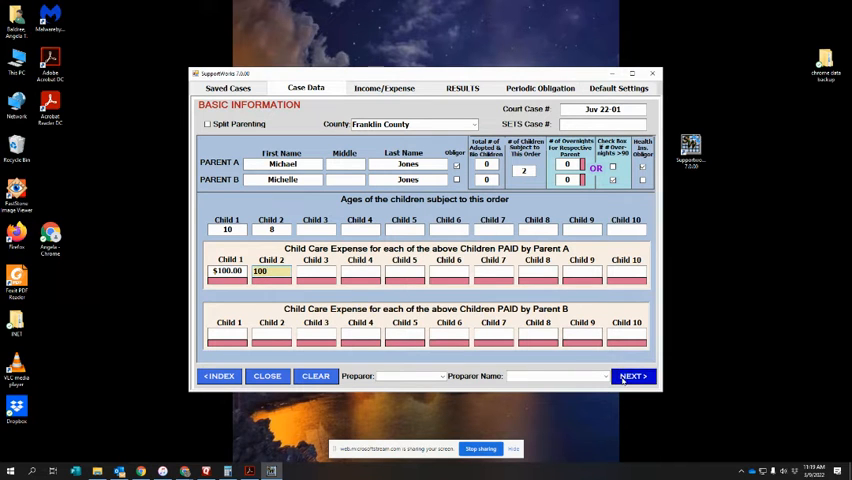
Enter $50,000 gross income for each parent and Parent A's $1,000 health insurance premiums.
{"action": "left_click", "coordinate": [633, 376]}
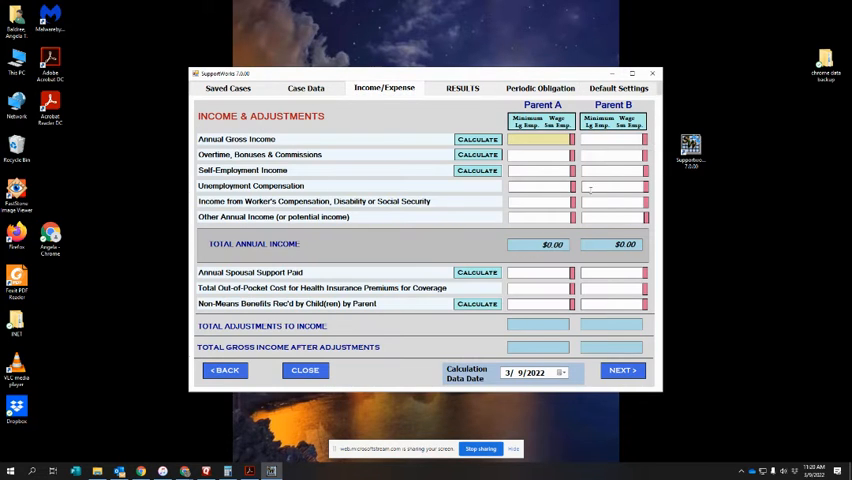
{"action": "type", "text": "5000"}
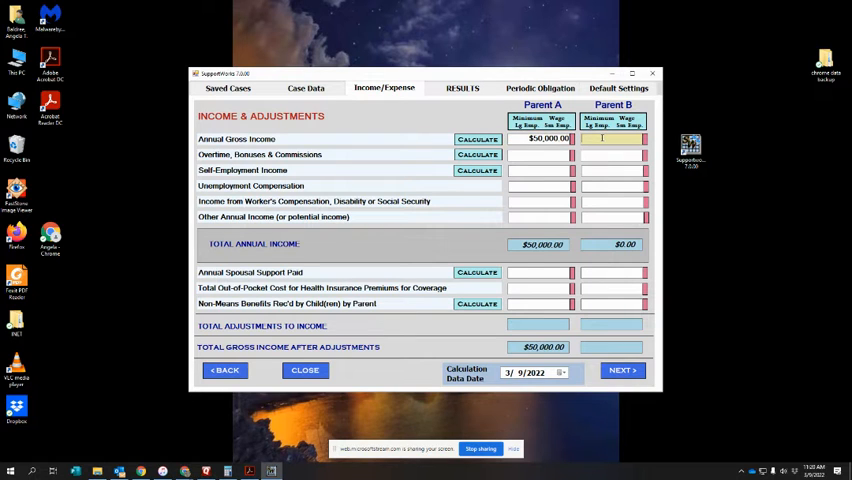
{"action": "type", "text": "500000.00"}
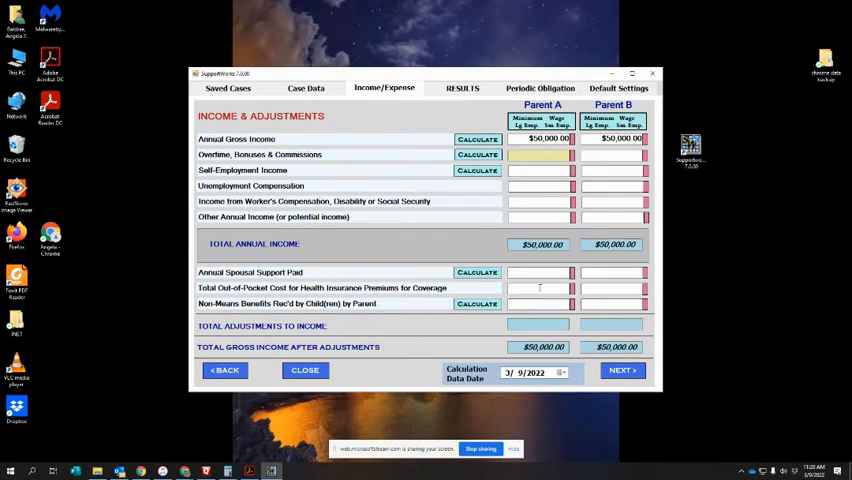
{"action": "type", "text": "1000"}
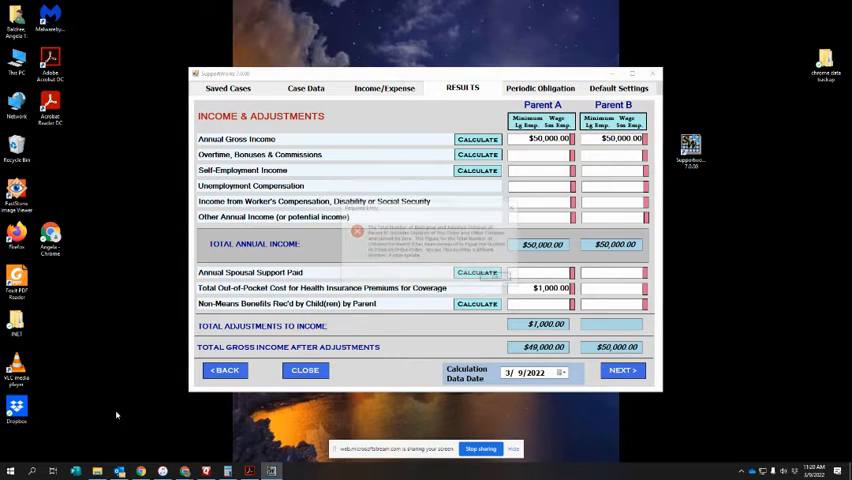
Check the results, then review the Case Data and Income/Expense entries.
{"action": "left_click", "coordinate": [622, 370]}
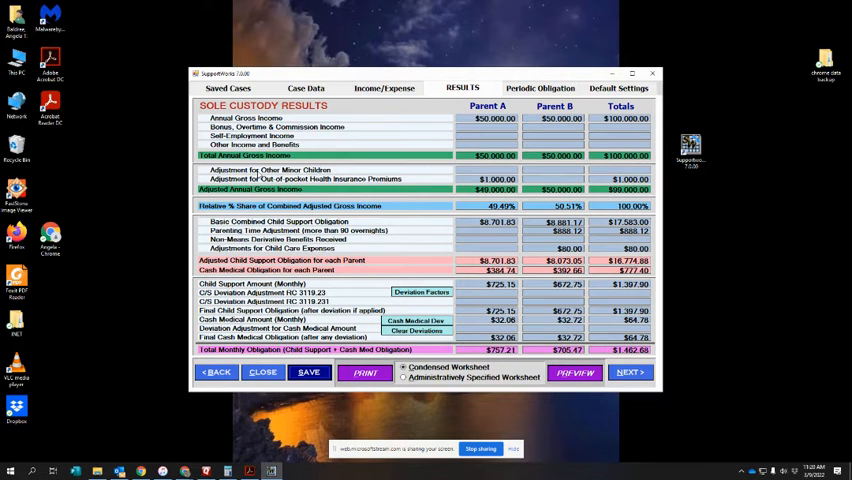
{"action": "left_click", "coordinate": [306, 88]}
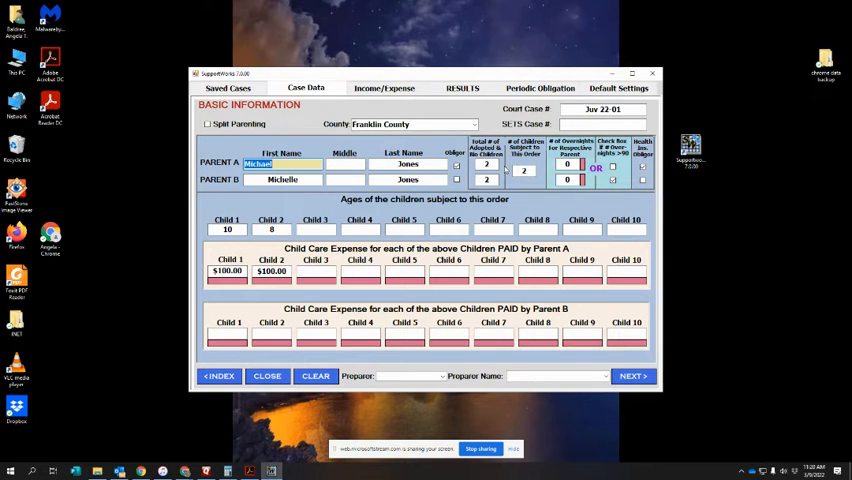
{"action": "left_click", "coordinate": [523, 170]}
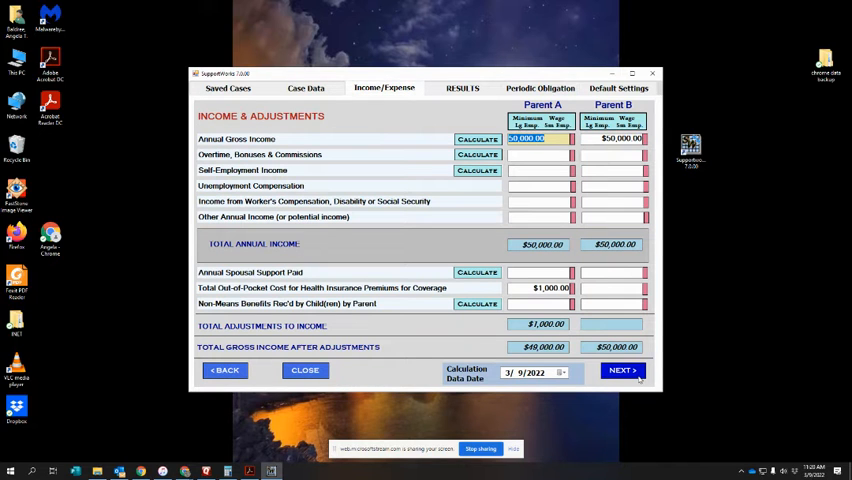
Show the sole custody results and send the worksheet to print.
{"action": "left_click", "coordinate": [622, 370]}
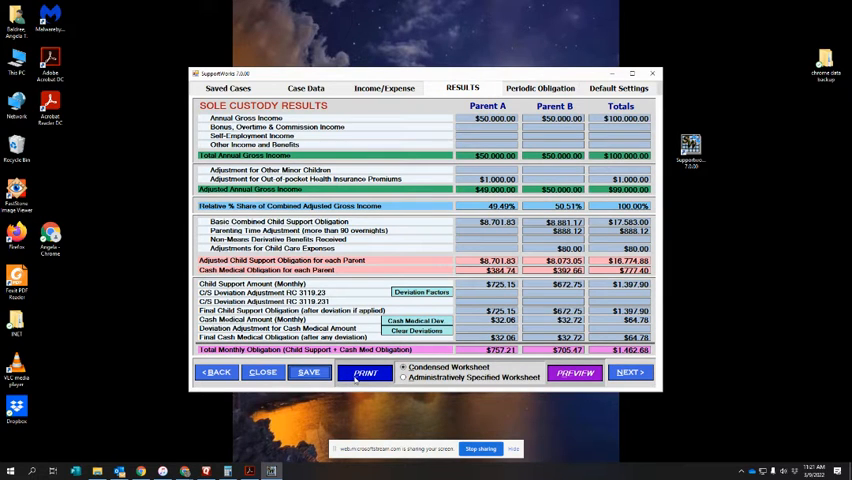
{"action": "left_click", "coordinate": [365, 372]}
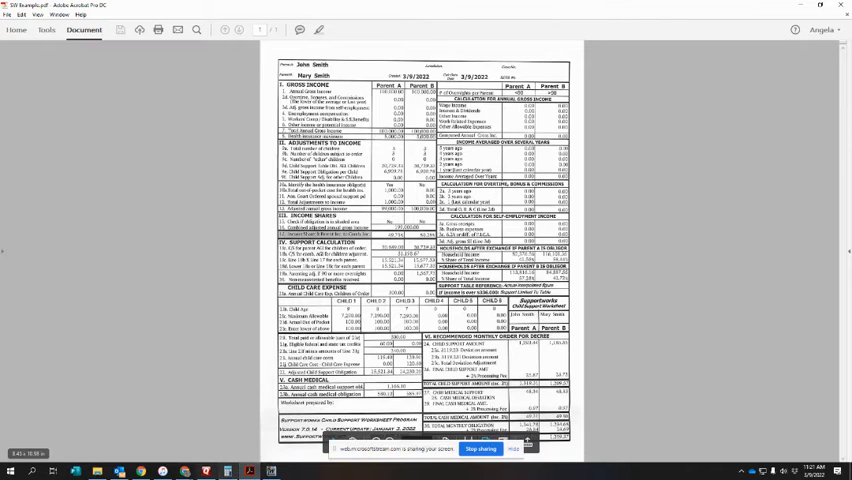
Bring the SupportWorks results to the front and dismiss the Print dialog.
{"action": "left_click", "coordinate": [366, 372]}
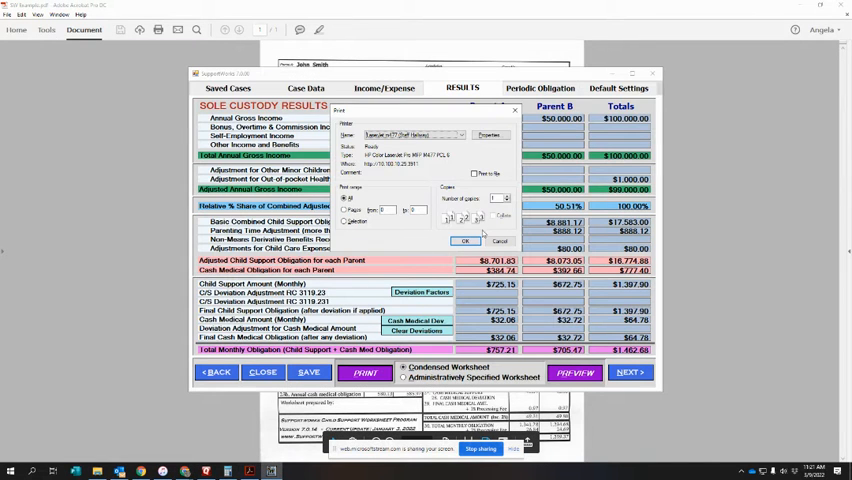
{"action": "left_click", "coordinate": [500, 241]}
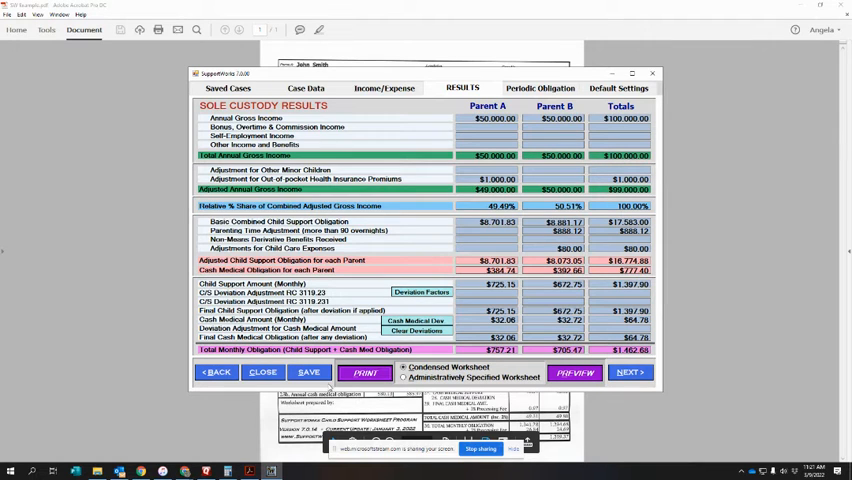
Save the Jones sole custody worksheet as a new worksheet and close it.
{"action": "left_click", "coordinate": [309, 372]}
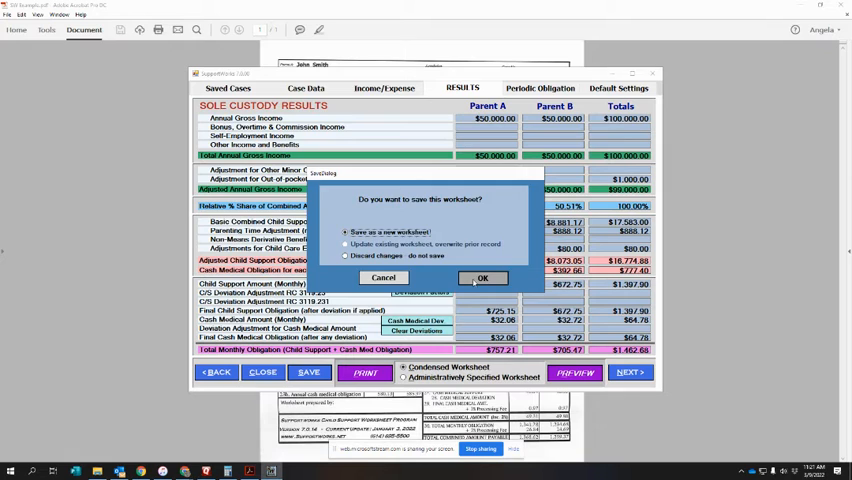
{"action": "left_click", "coordinate": [483, 278]}
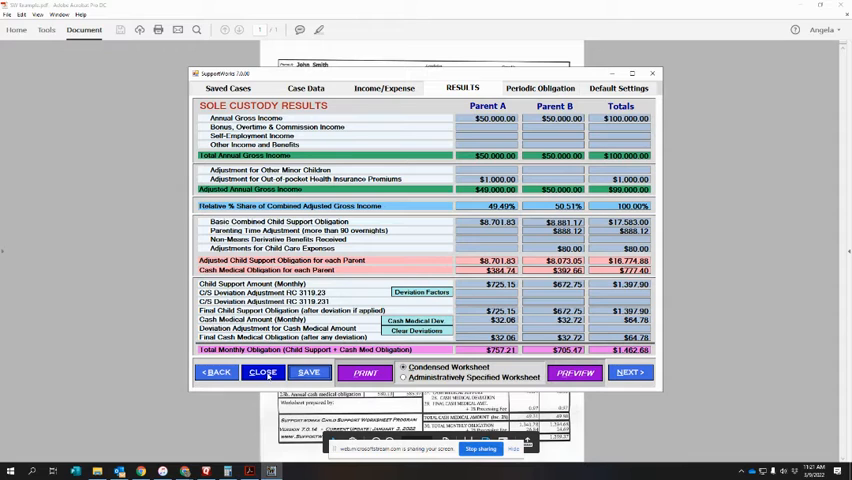
{"action": "left_click", "coordinate": [228, 88]}
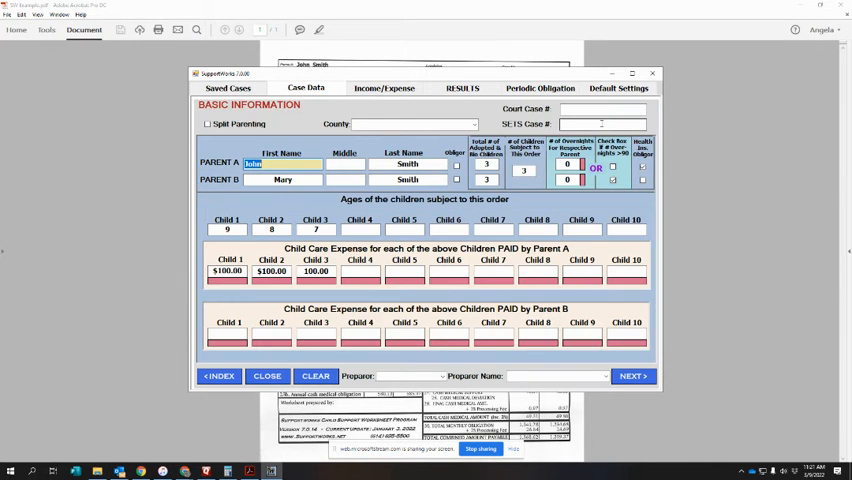
Close the SupportWorks window.
{"action": "left_click", "coordinate": [603, 123]}
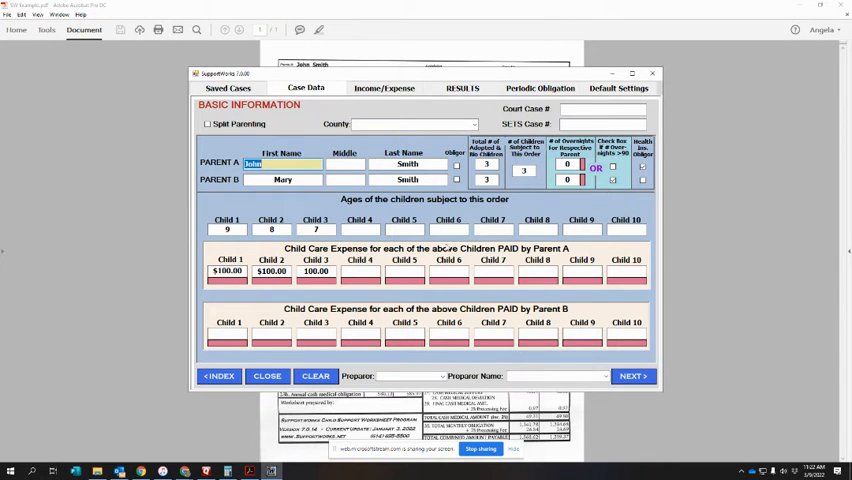
{"action": "mouse_move", "coordinate": [420, 225]}
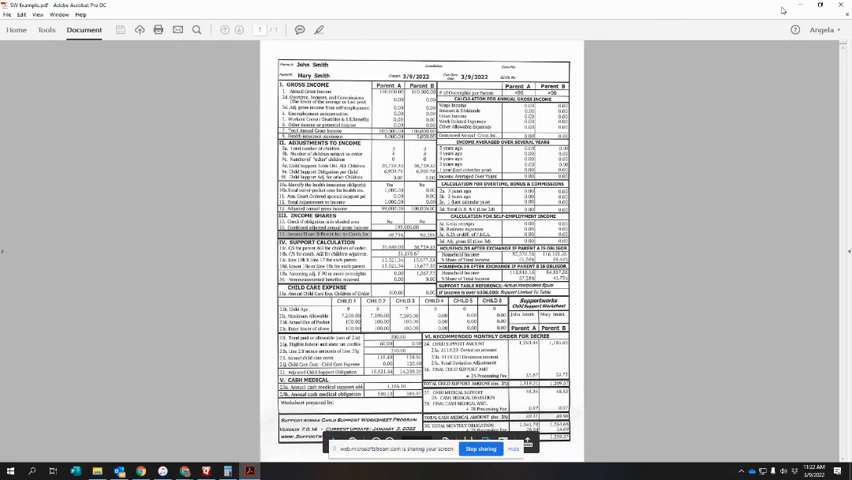
Minimize Acrobat, relaunch SupportWorks from the desktop, and continue the free trial.
{"action": "left_click", "coordinate": [821, 5]}
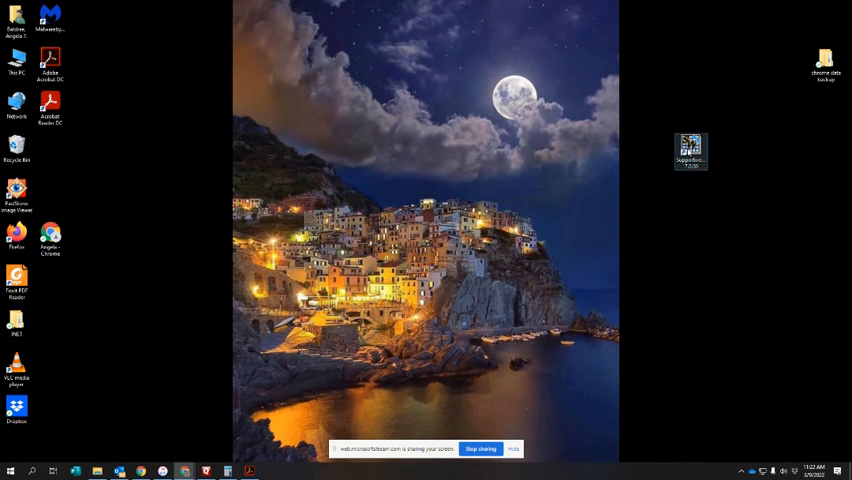
{"action": "double_click", "coordinate": [691, 148]}
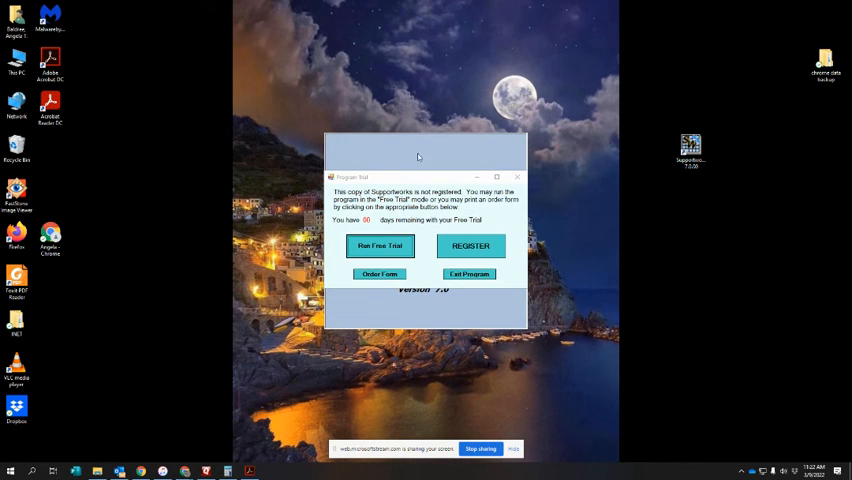
{"action": "left_click", "coordinate": [379, 246]}
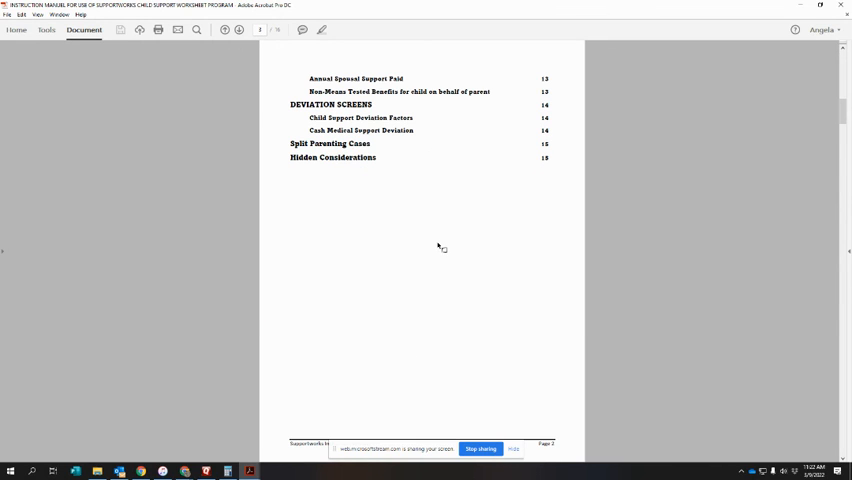
{"action": "mouse_move", "coordinate": [625, 75]}
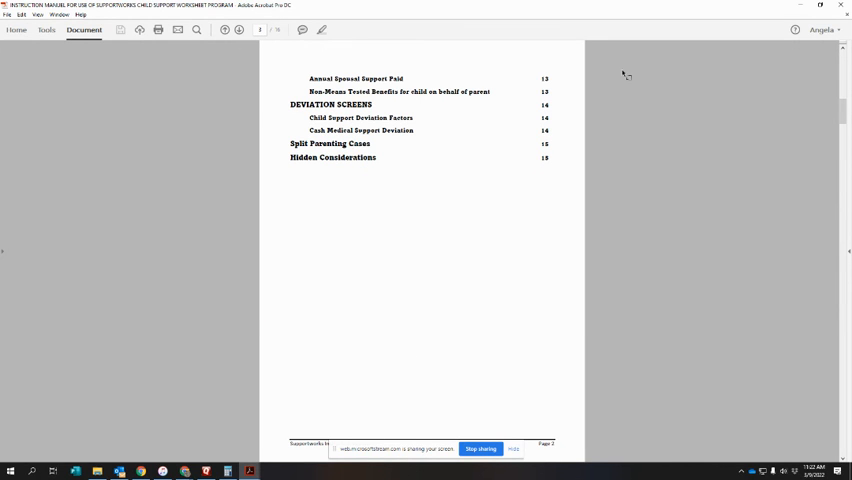